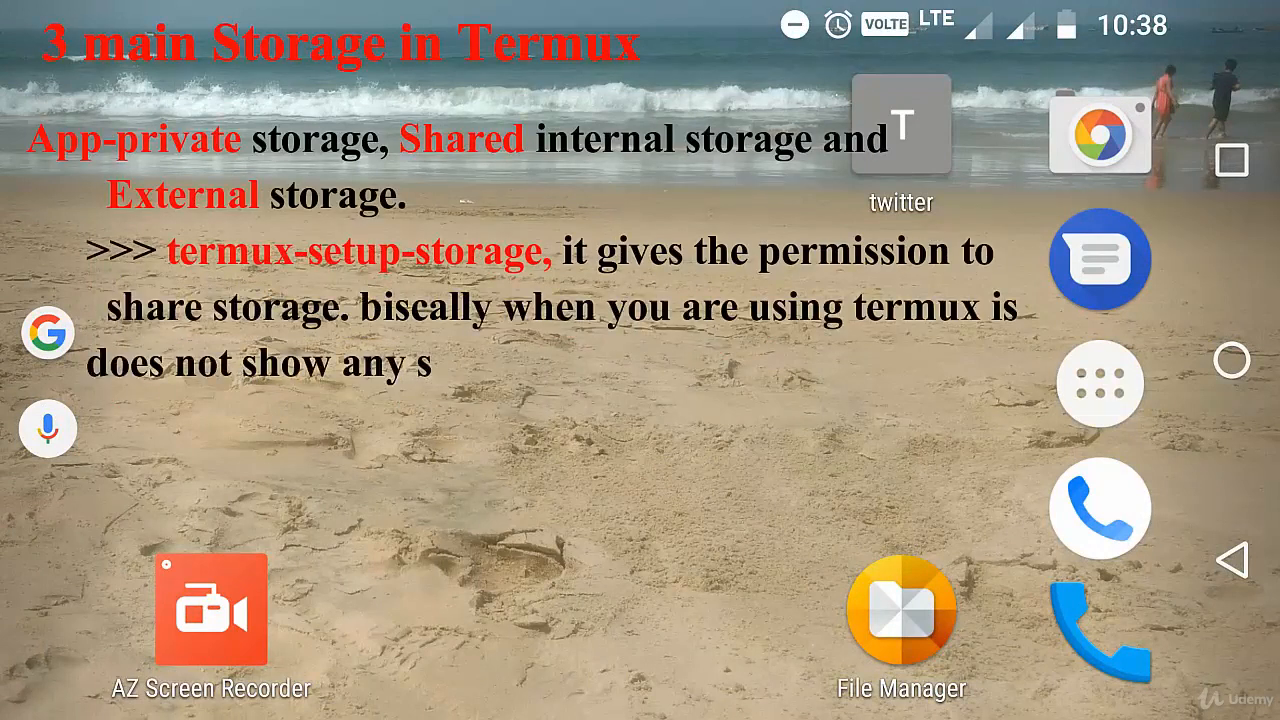
- List the home directory, move up to the parent showing home and usr, and begin termux-setup-storage
text(storage, but it will only showyou home and usr directors. and if you have downloaded any link form any site or github l)
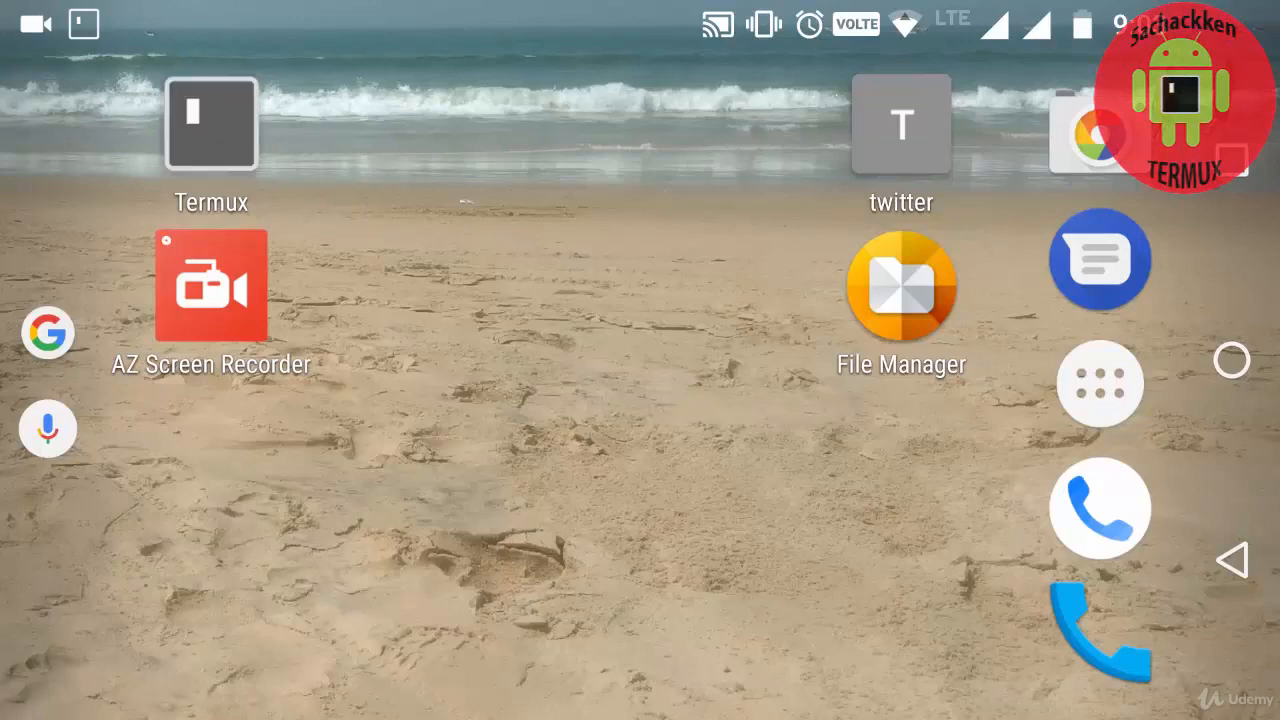
click(212, 124)
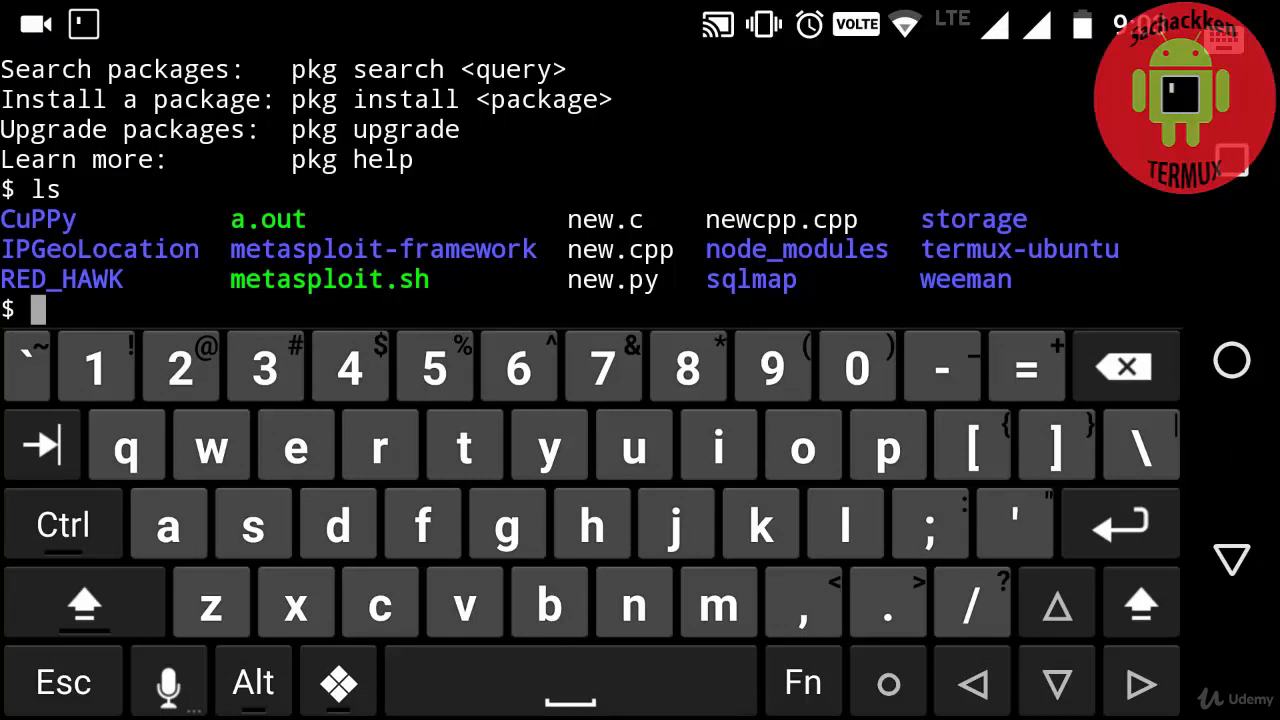
text(ls)
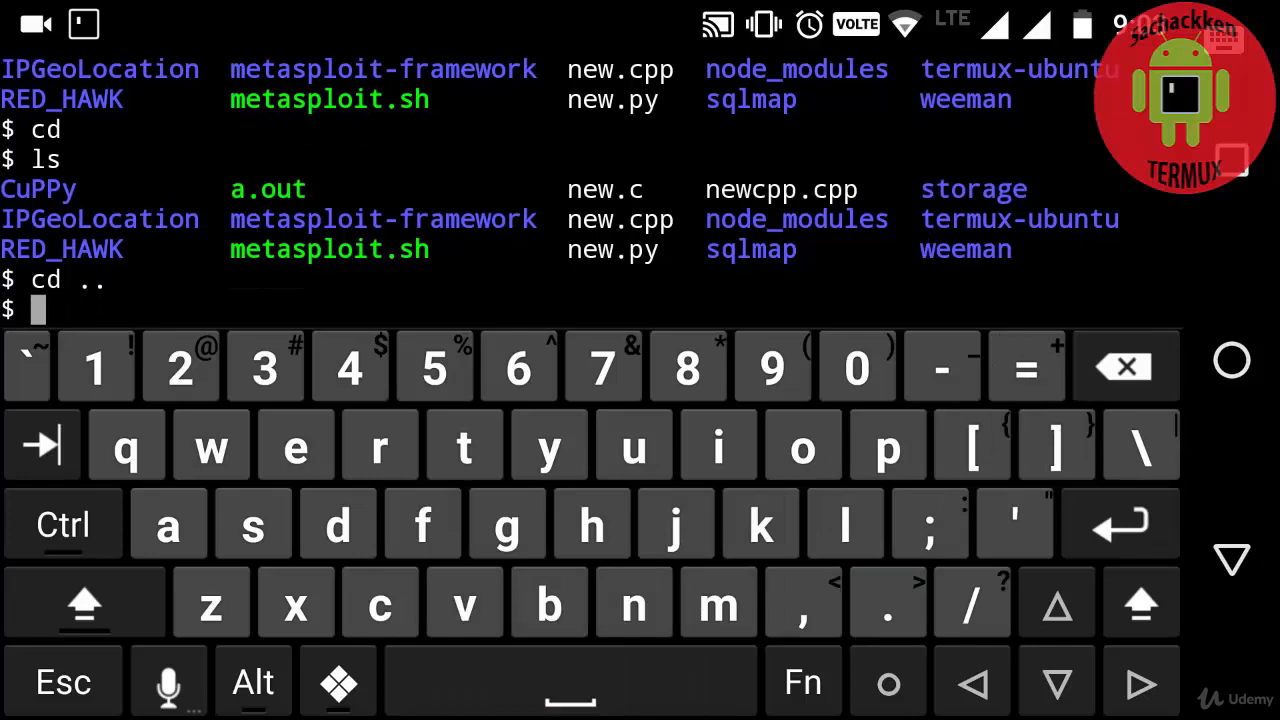
key(Return)
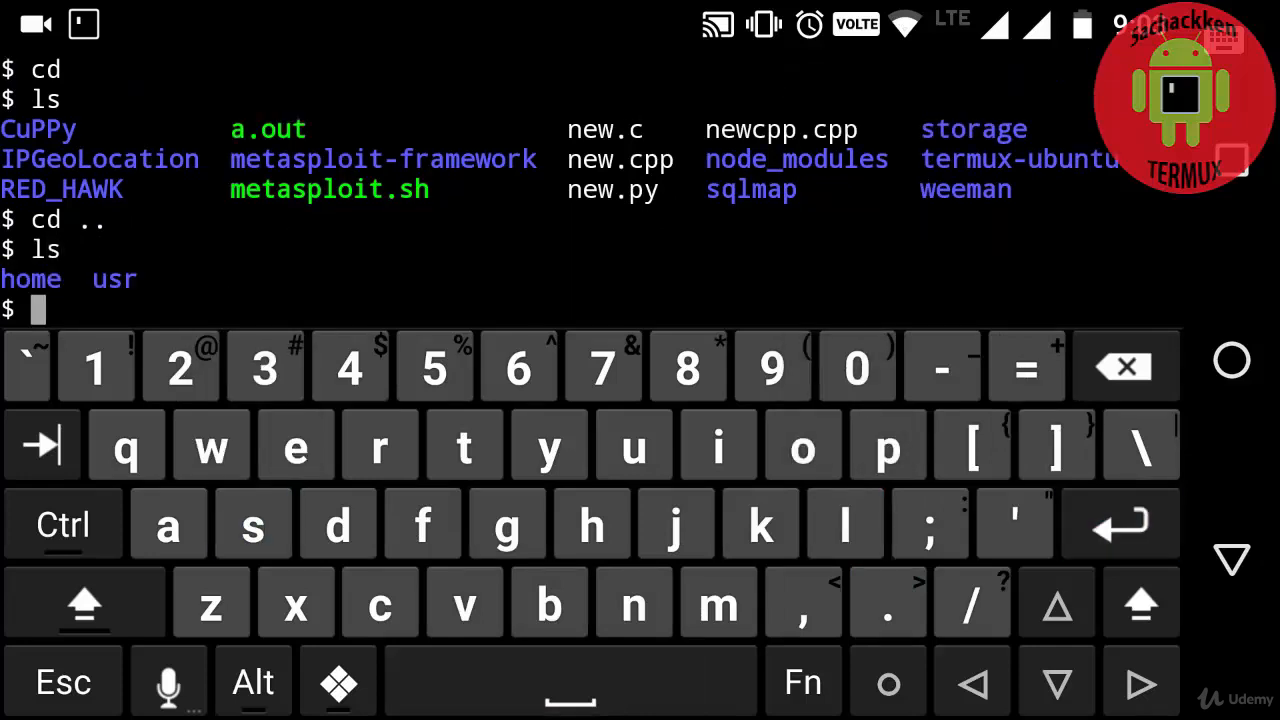
text(termux-setup-storage)
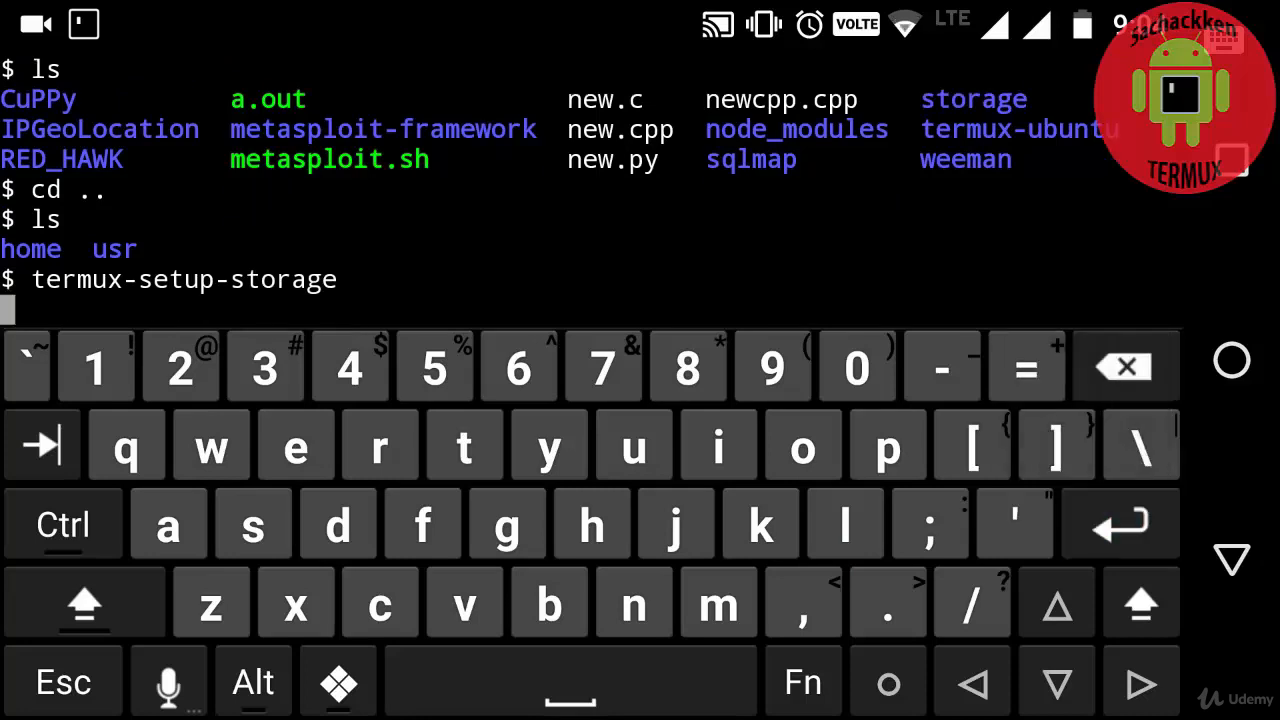
- Run termux-setup-storage to grant shared storage access, then re-list home and usr
key(Enter)
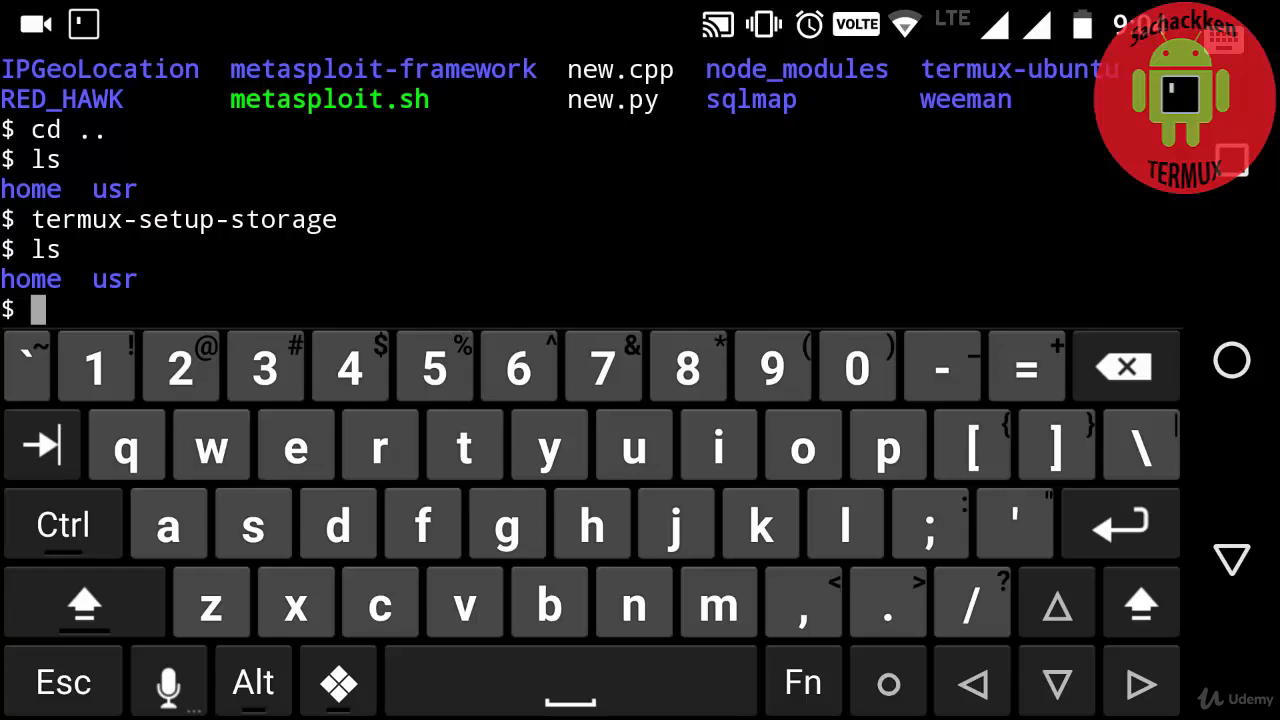
text(ls)
text(cd s)
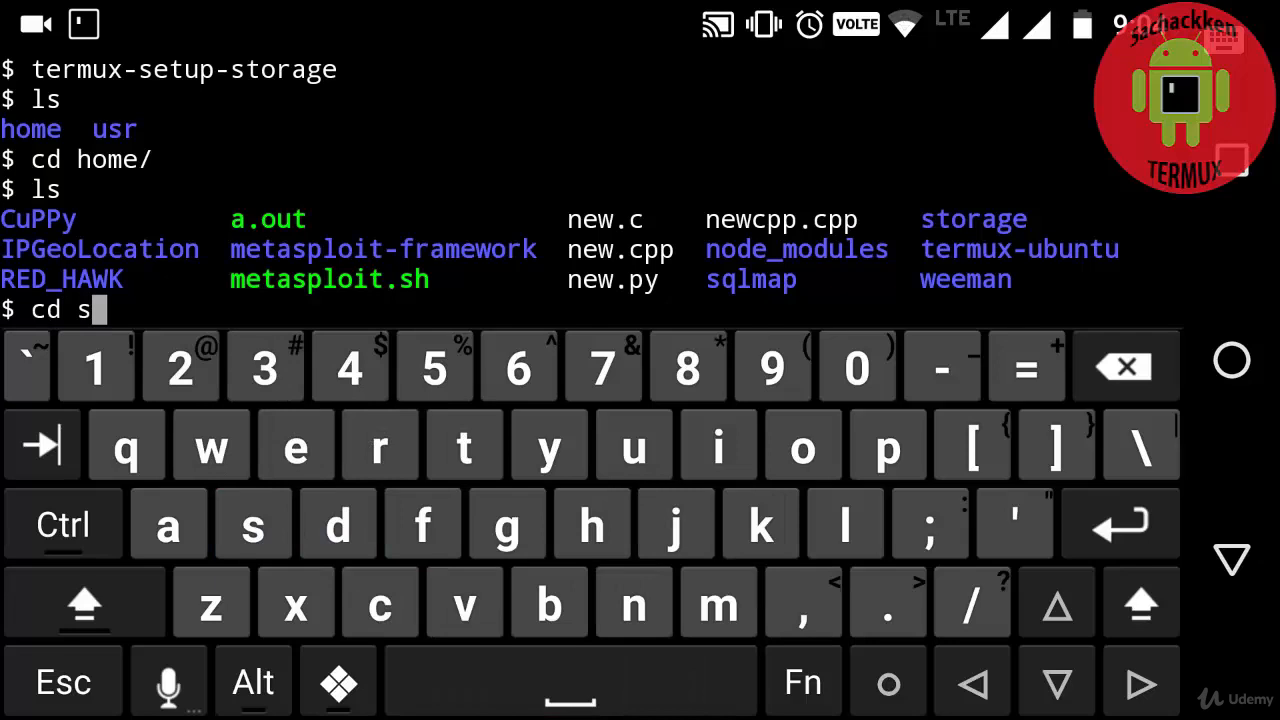
- Enter storage/ and list its links: dcim, downloads, movies, music, pictures and shared
text(to)
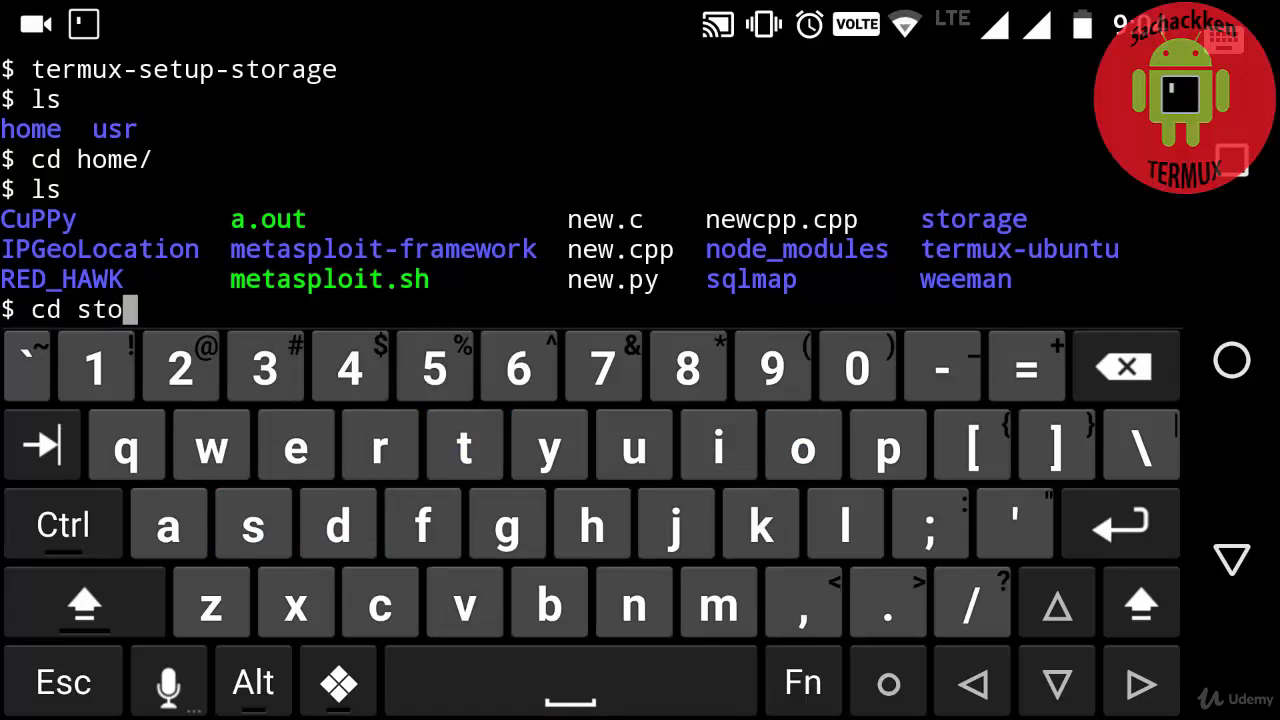
text(rage/)
text(ls)
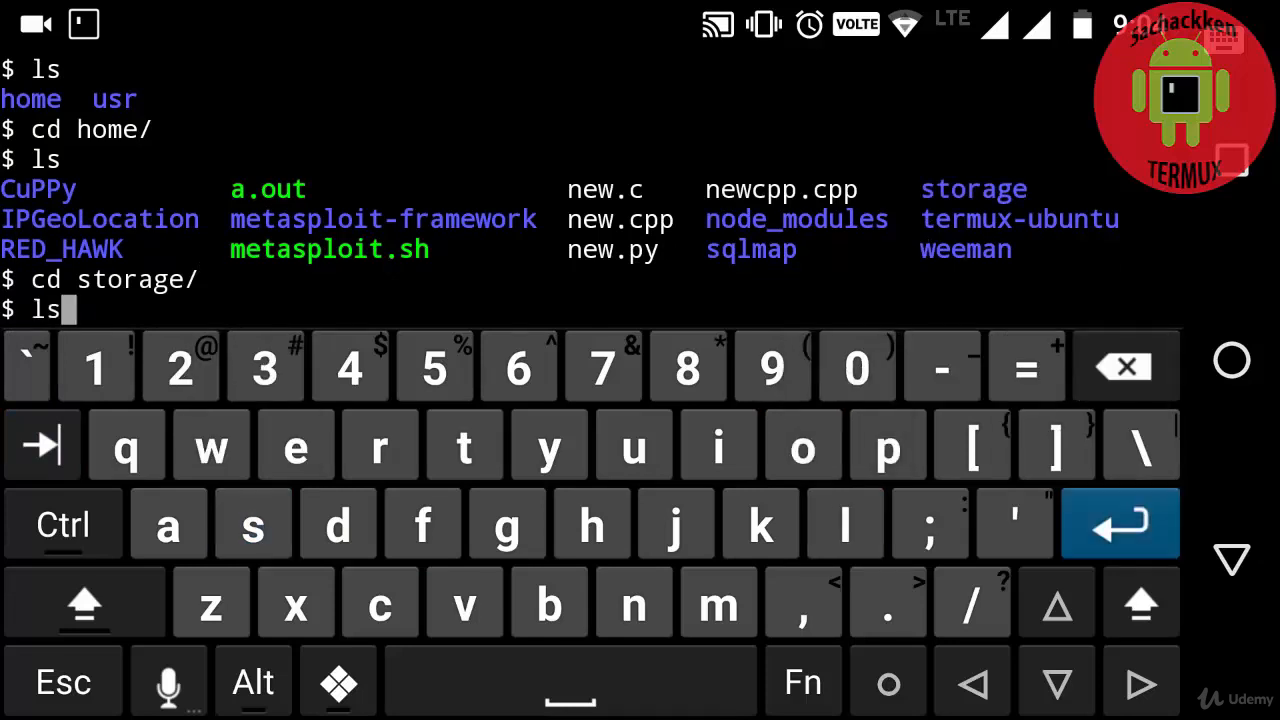
key(Enter)
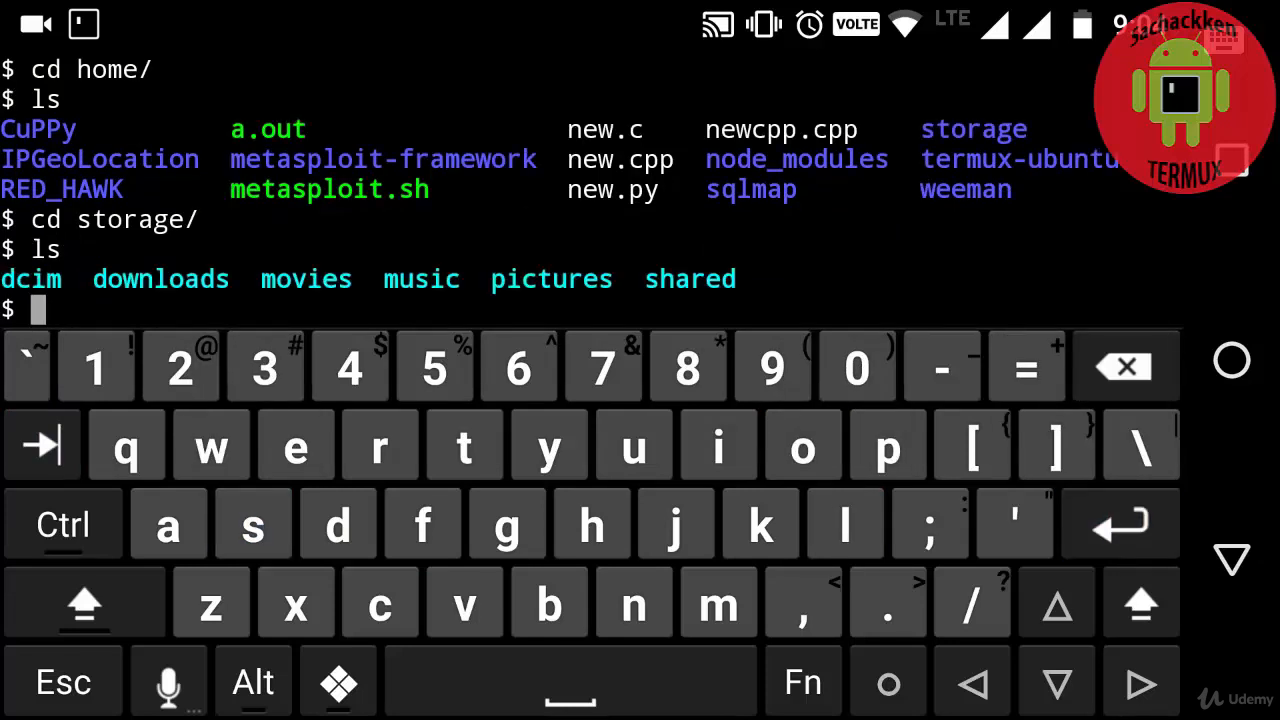
text(cd)
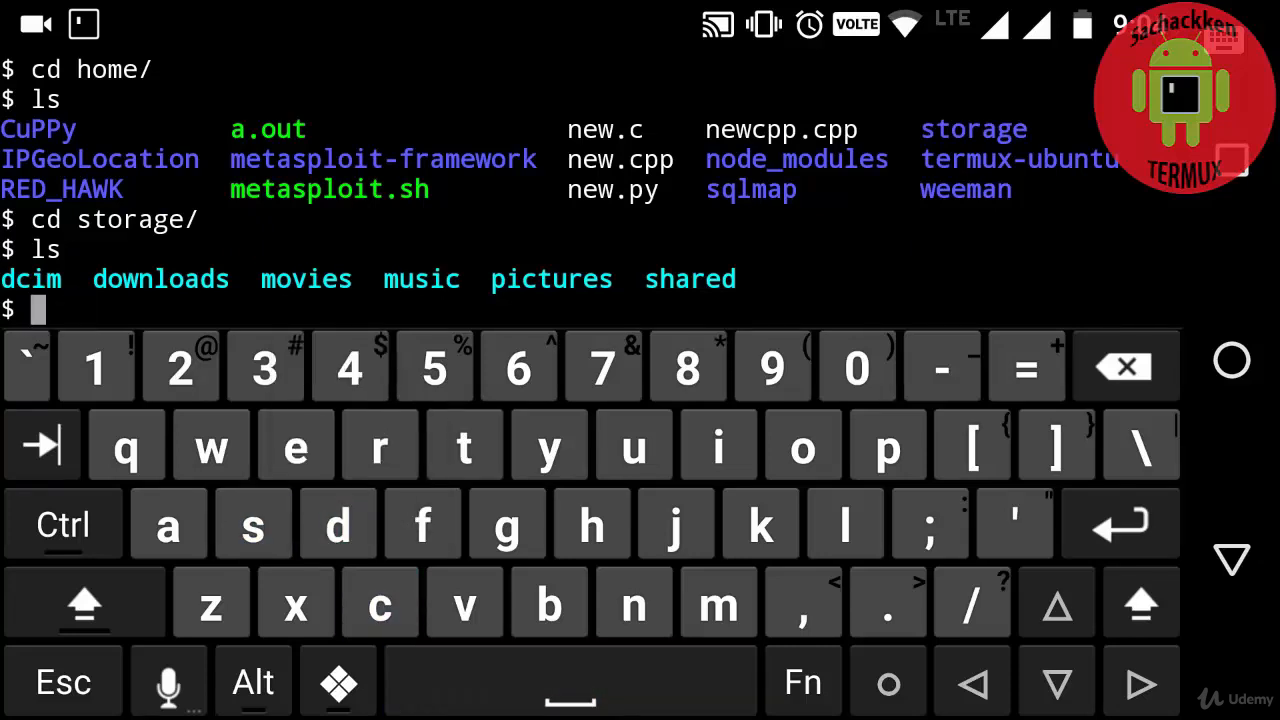
text(cd)
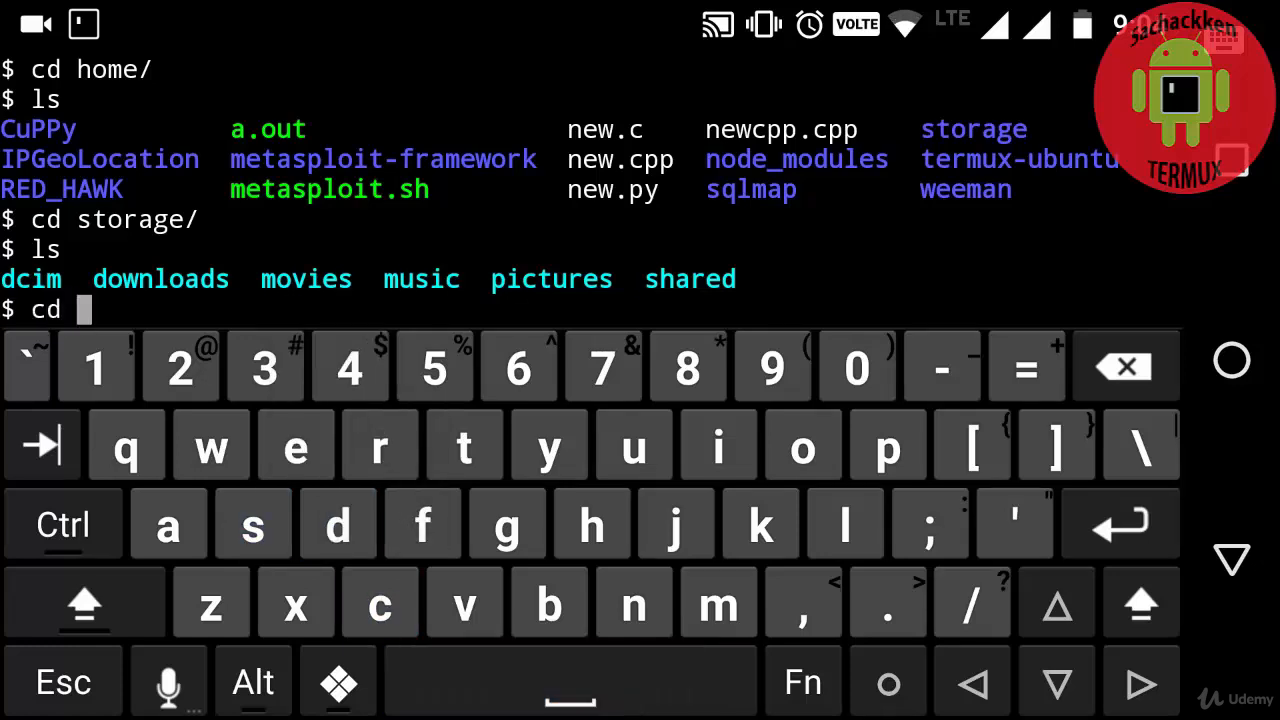
- Enter the shared folder and list its internal-storage folders and files
text(shared)
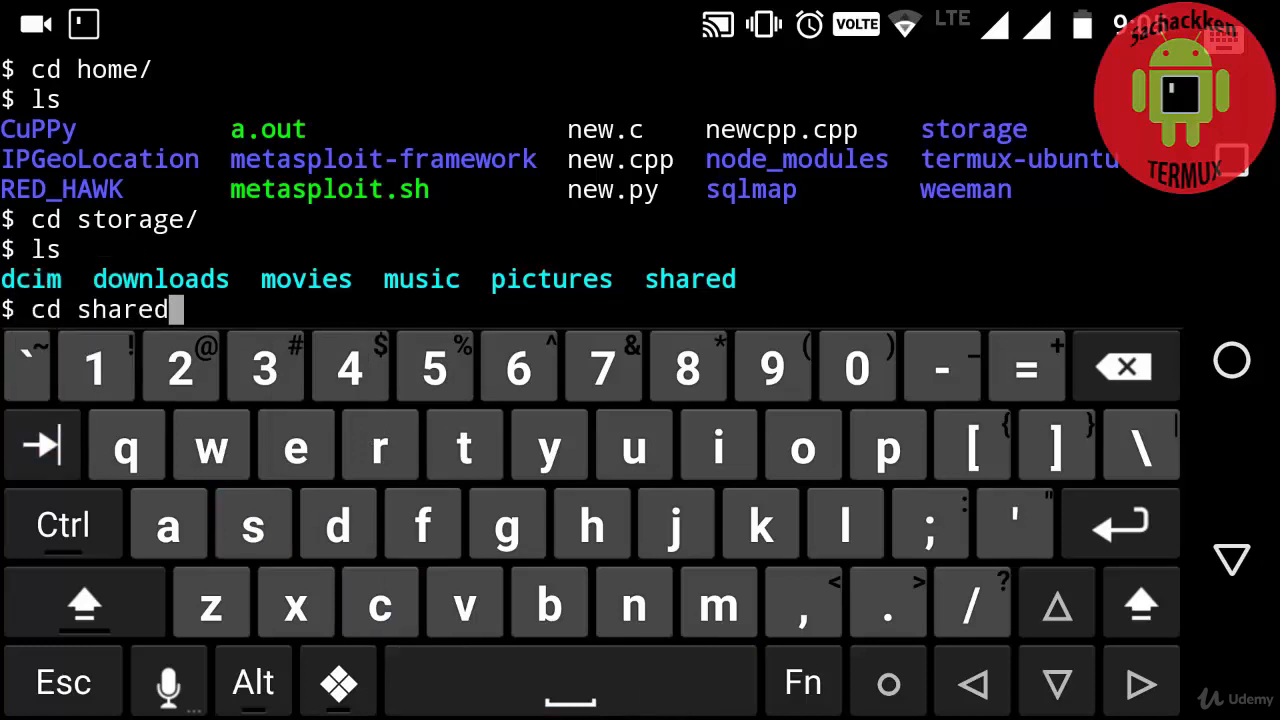
key(Enter)
text(ls)
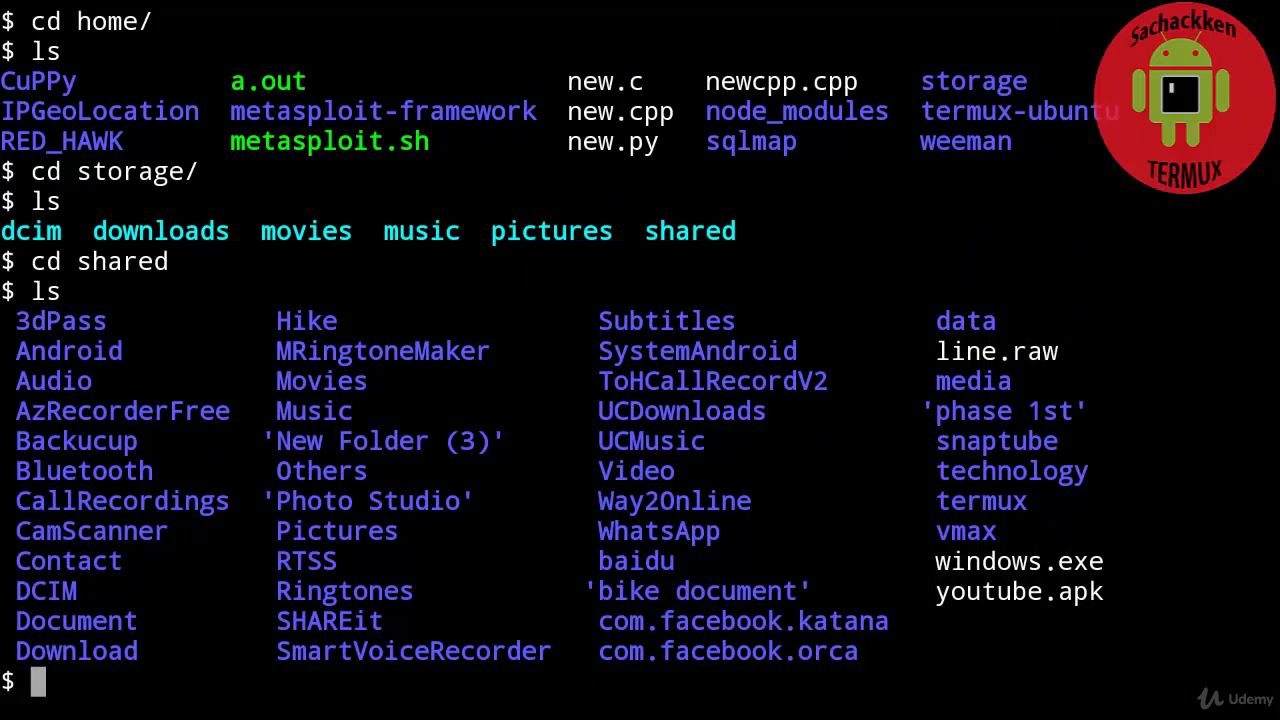
text(mkdir)
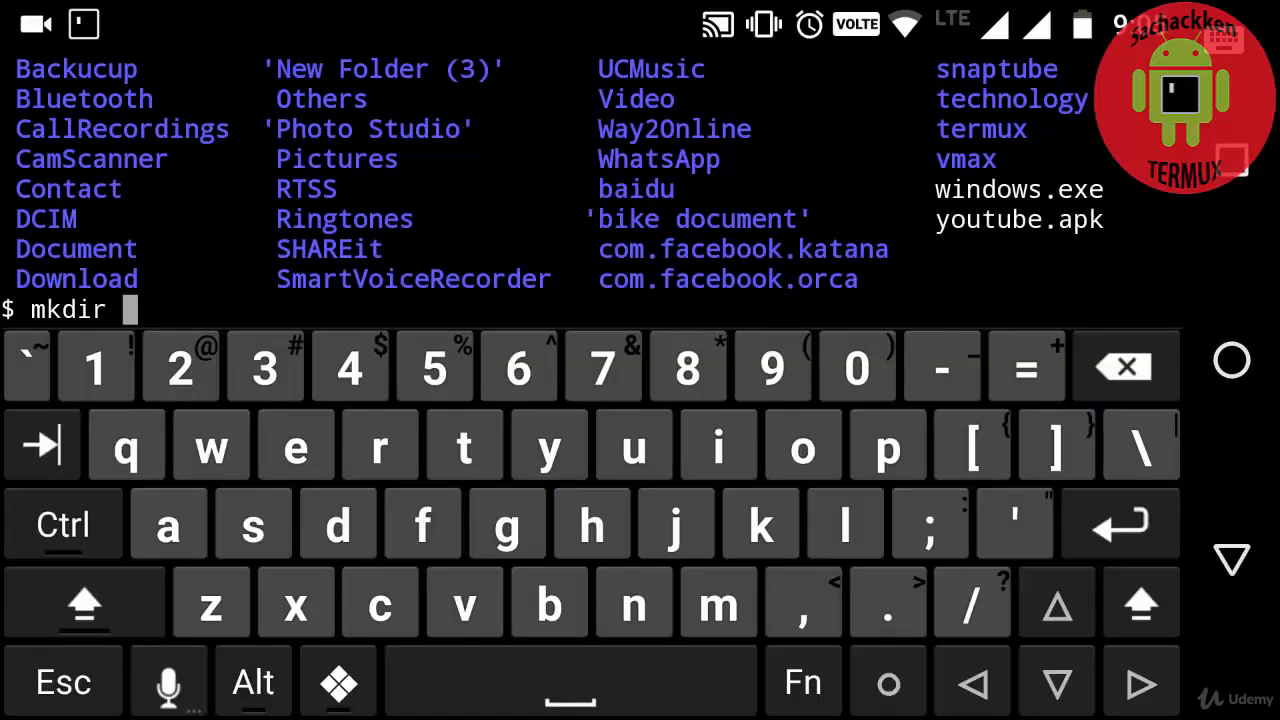
- Create the dannyjack folder with mkdir, list it, and view it empty in File Manager's Internal Storage
text(dannyjack)
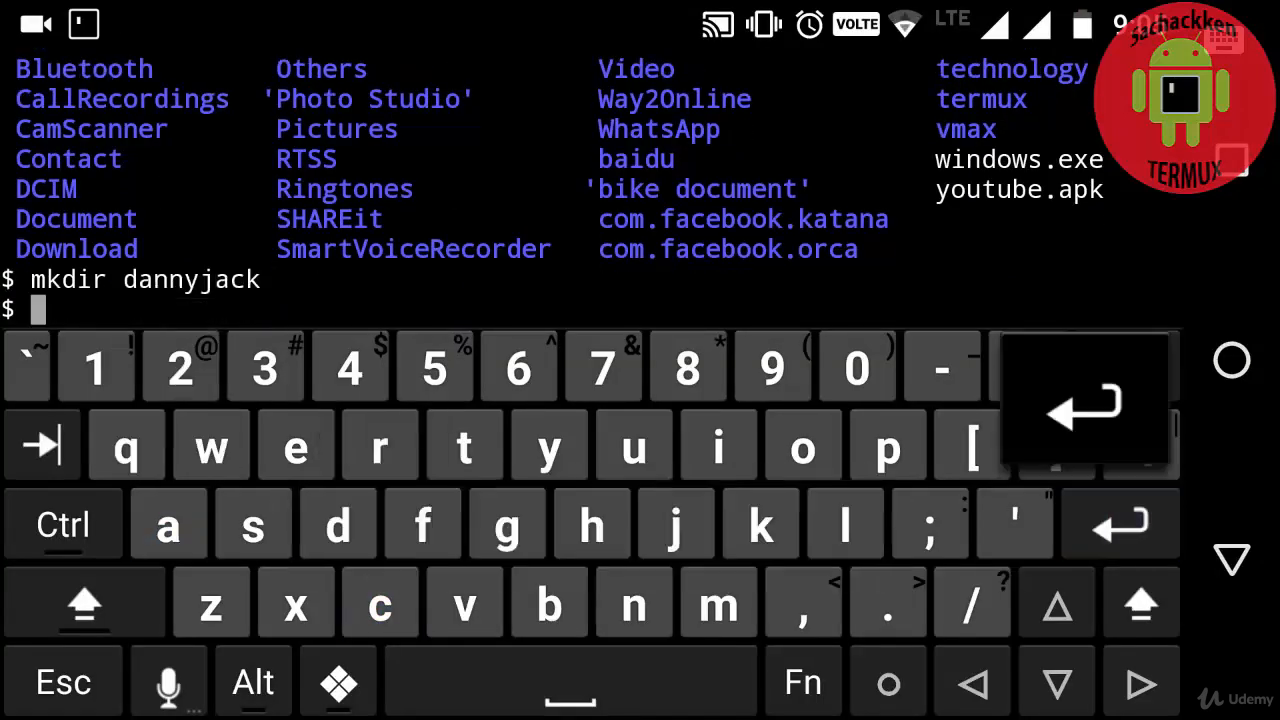
click(844, 524)
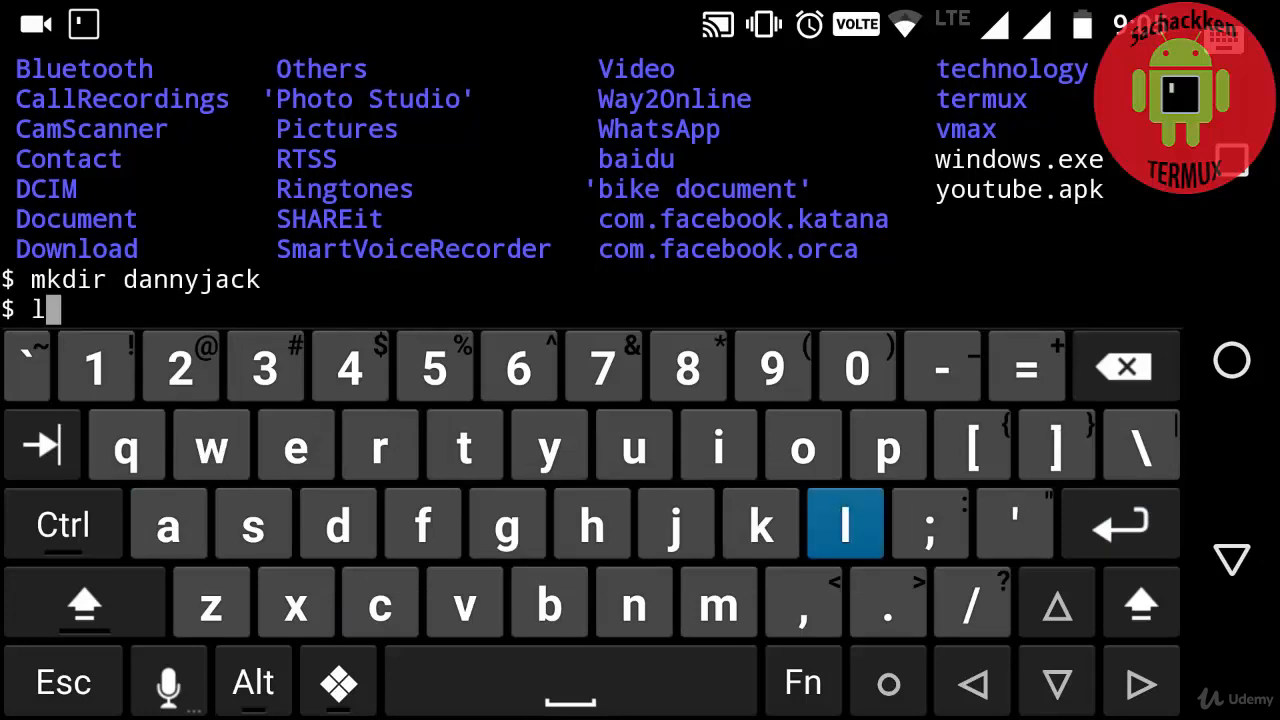
key(Enter)
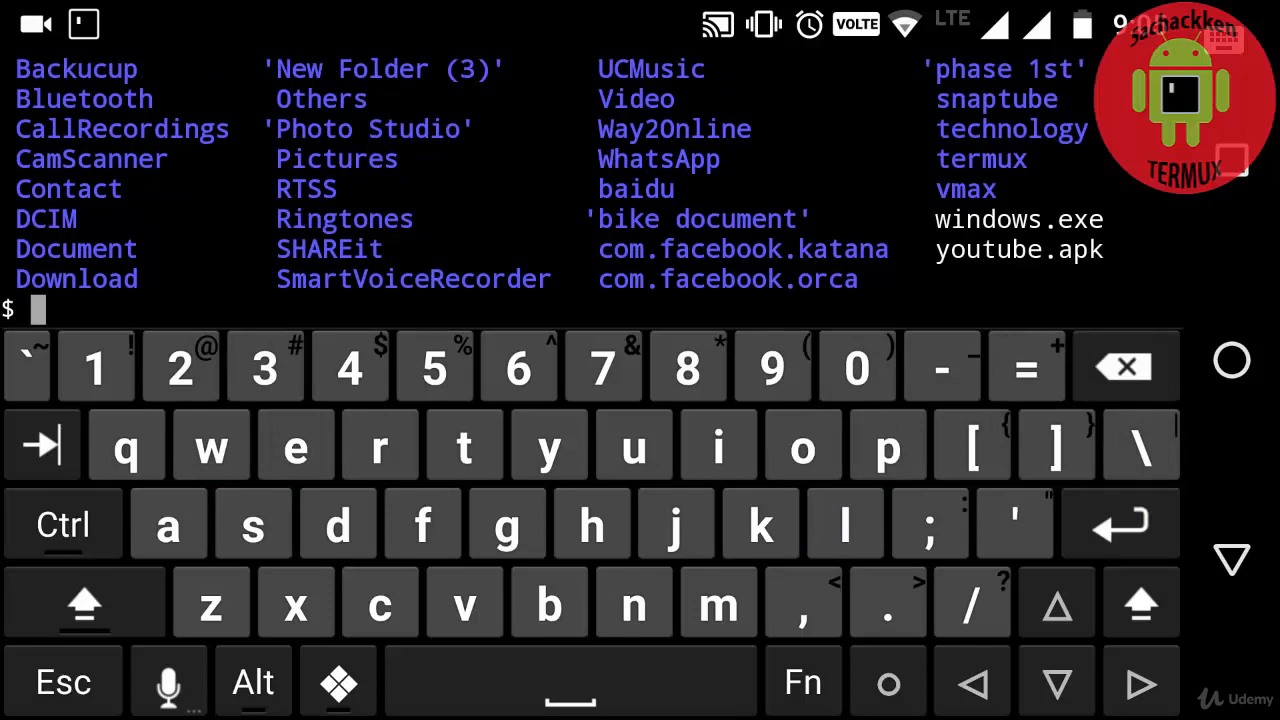
key(Enter)
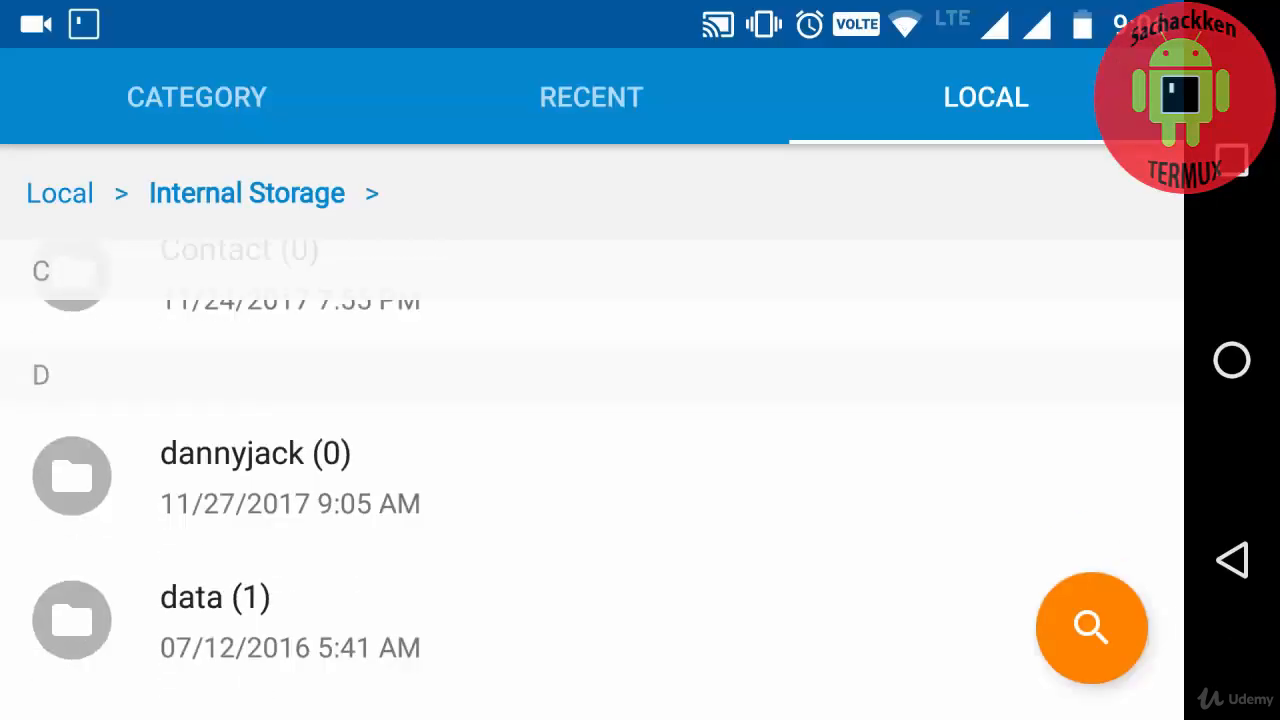
click(252, 454)
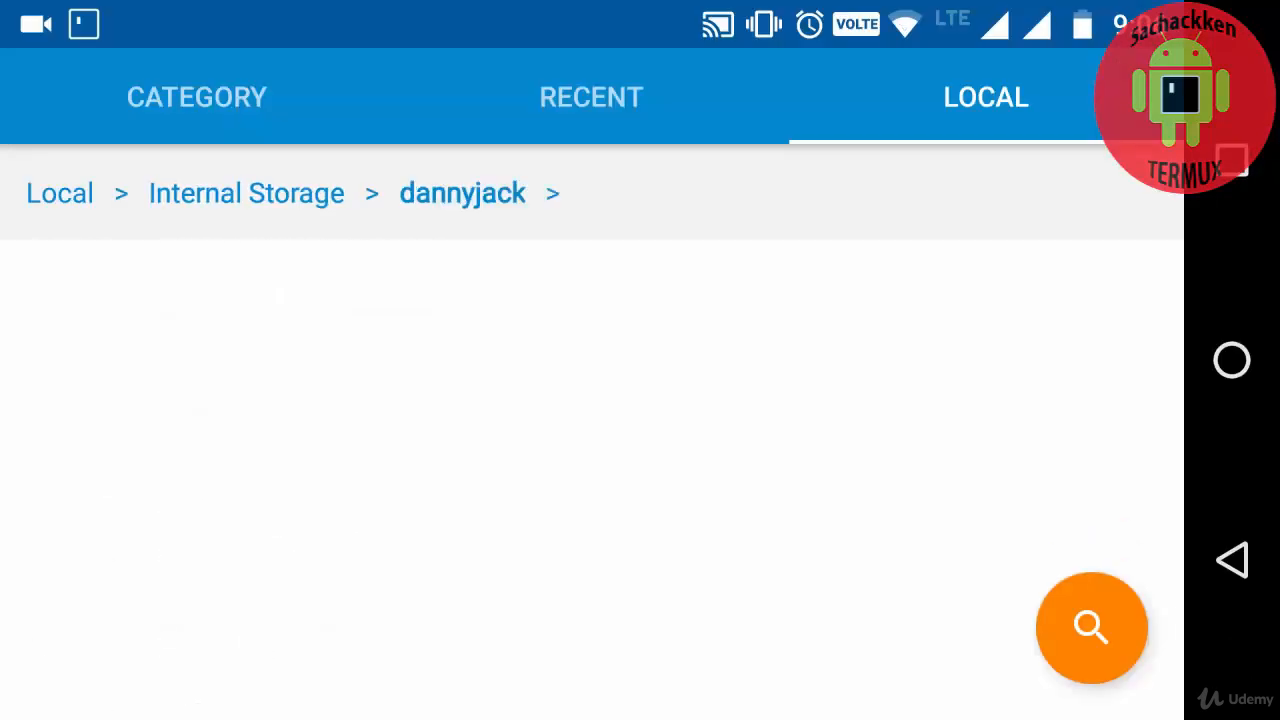